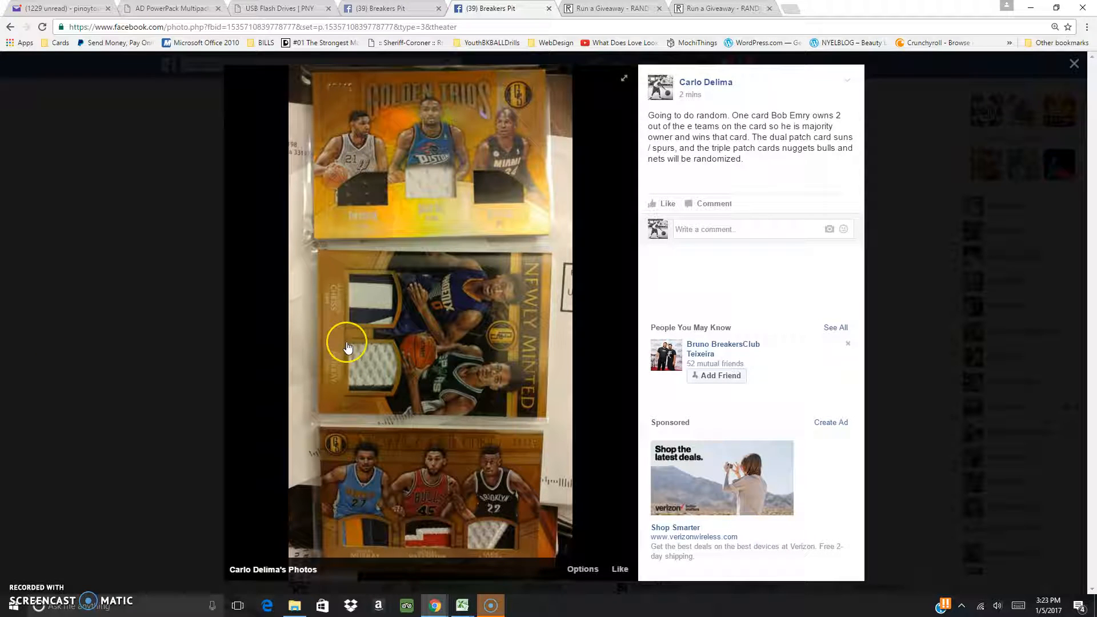
pyautogui.moveTo(343, 347)
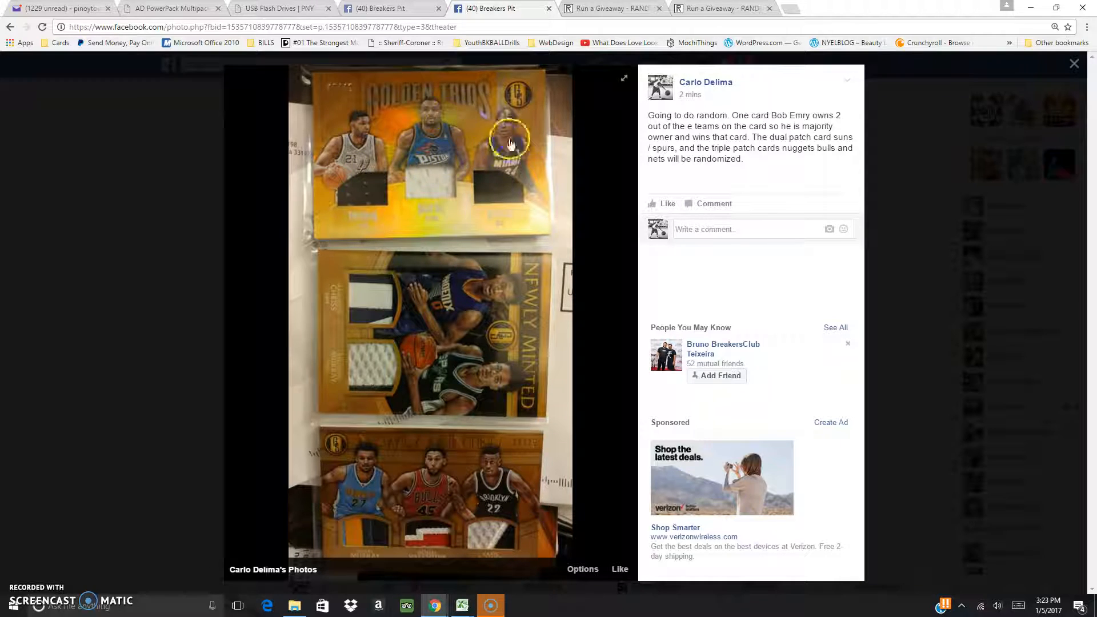
pyautogui.moveTo(487, 132)
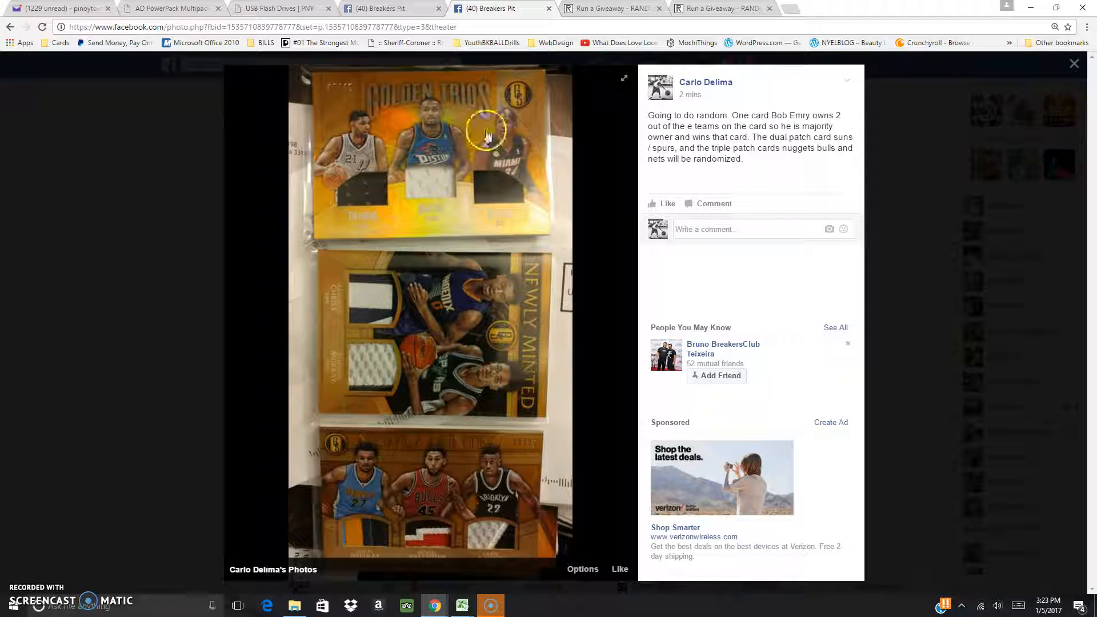
pyautogui.moveTo(453, 335)
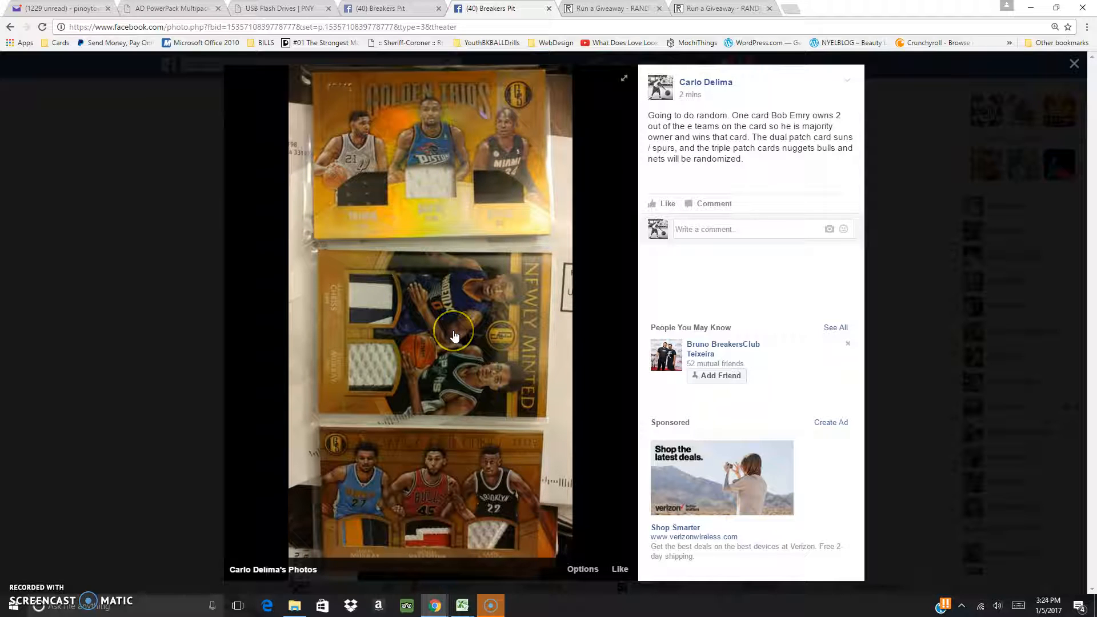
pyautogui.moveTo(444, 376)
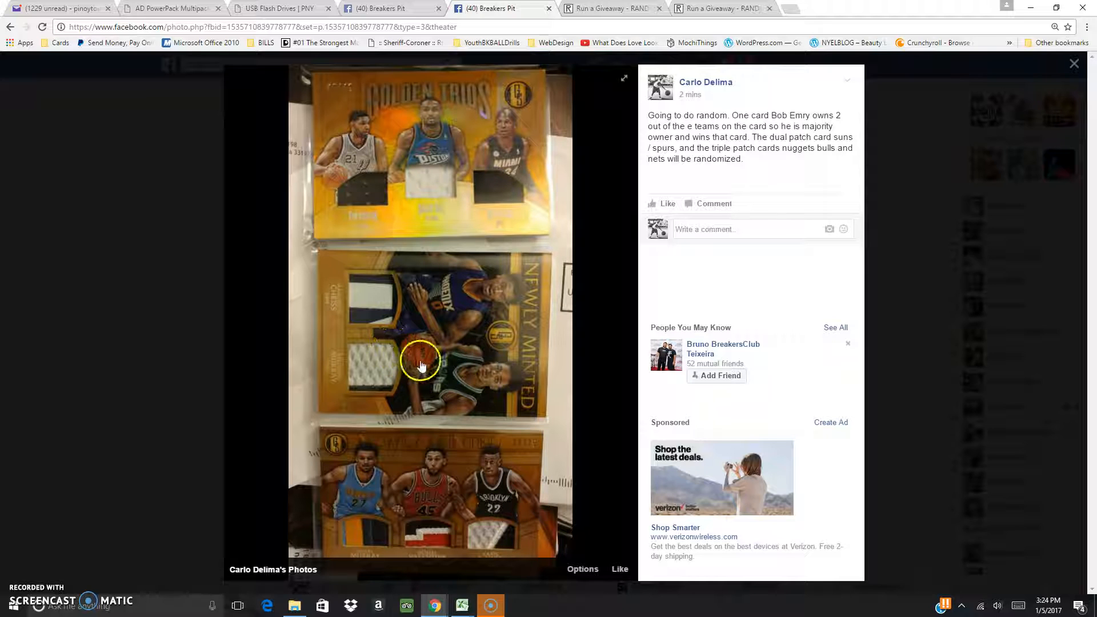
pyautogui.moveTo(474, 511)
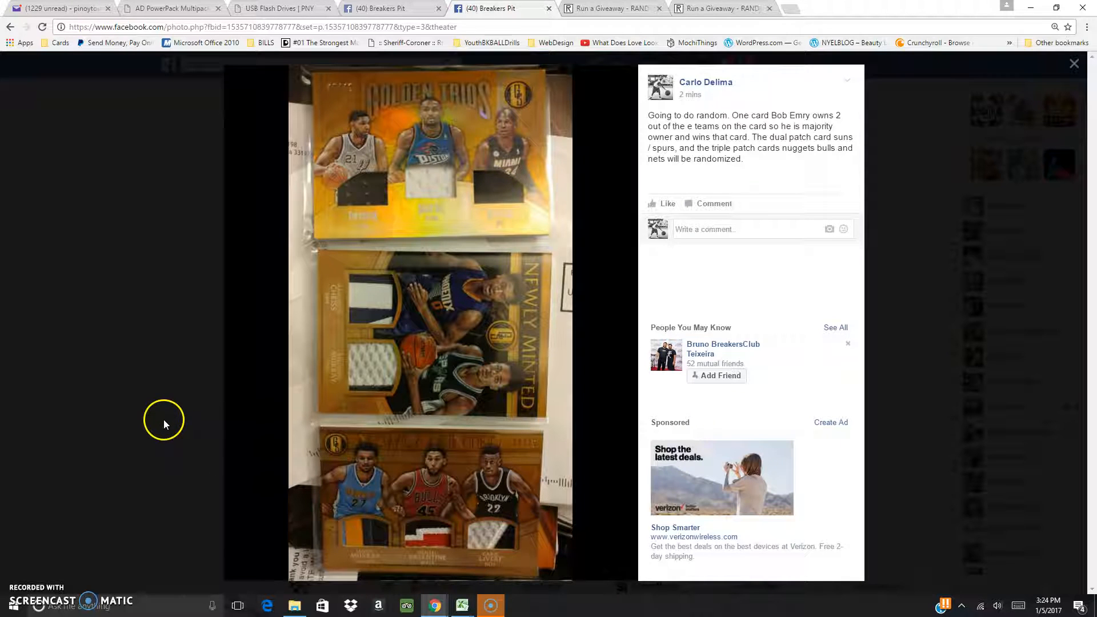
# Step: Focus the triple patch giveaway form and show the Roll Dice choices for Total Rounds
pyautogui.click(1075, 63)
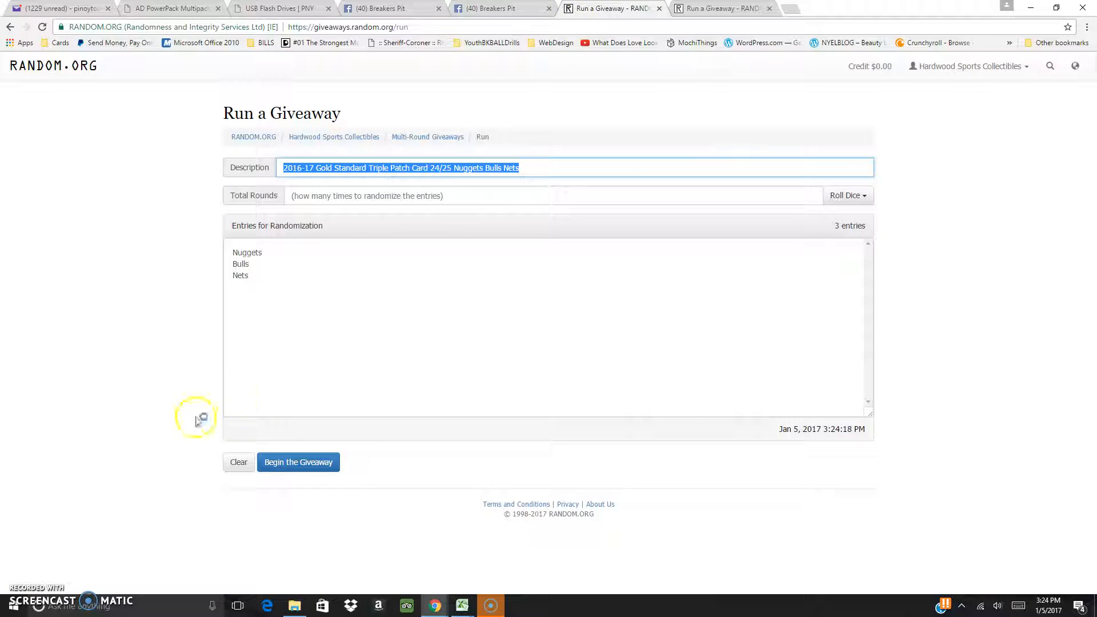
pyautogui.click(259, 251)
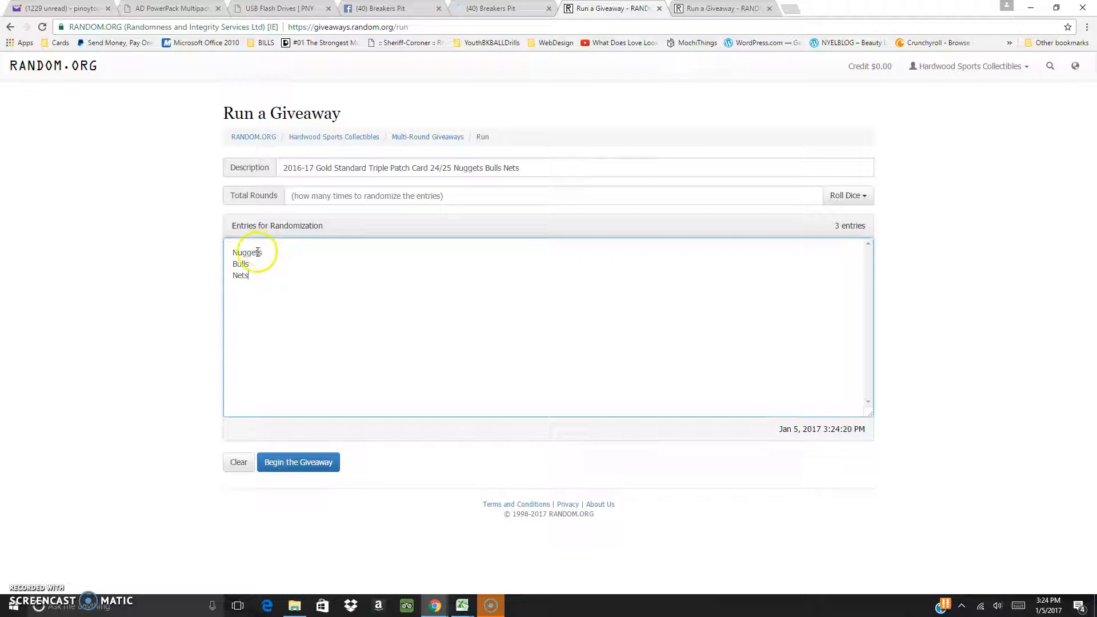
pyautogui.click(718, 8)
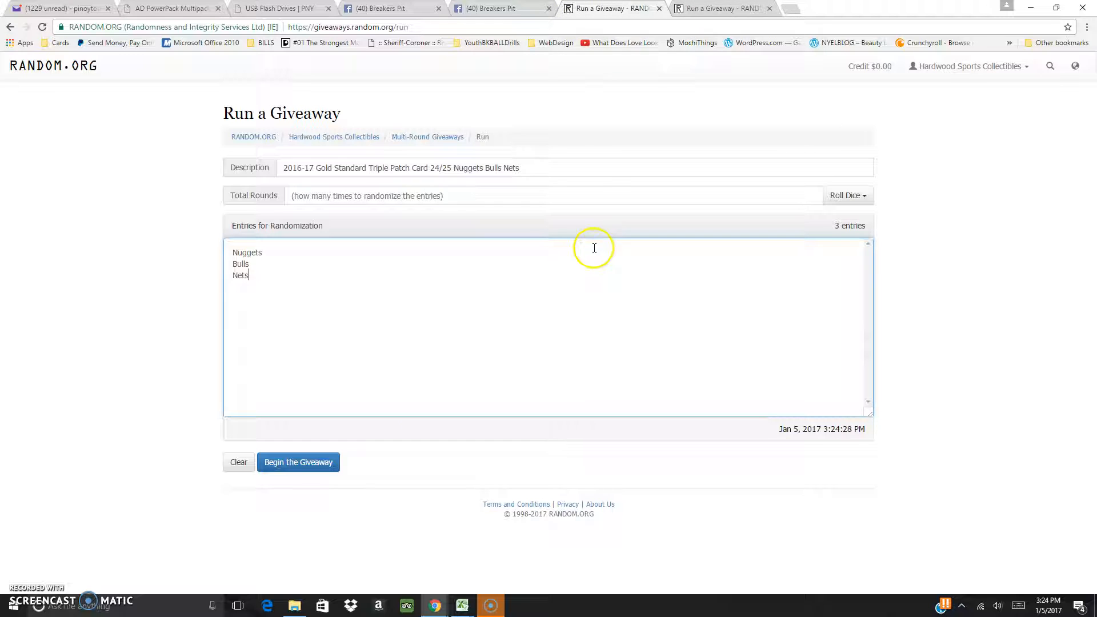
pyautogui.click(847, 196)
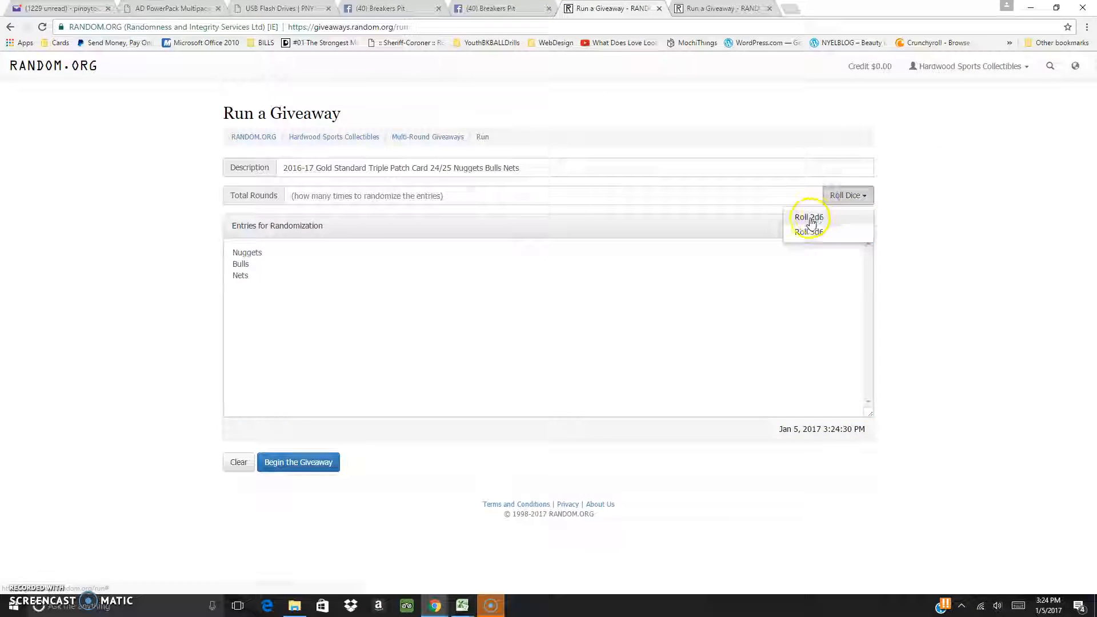
# Step: Roll two dice to set the rounds, then scroll to the giveaway post in the group
pyautogui.click(809, 217)
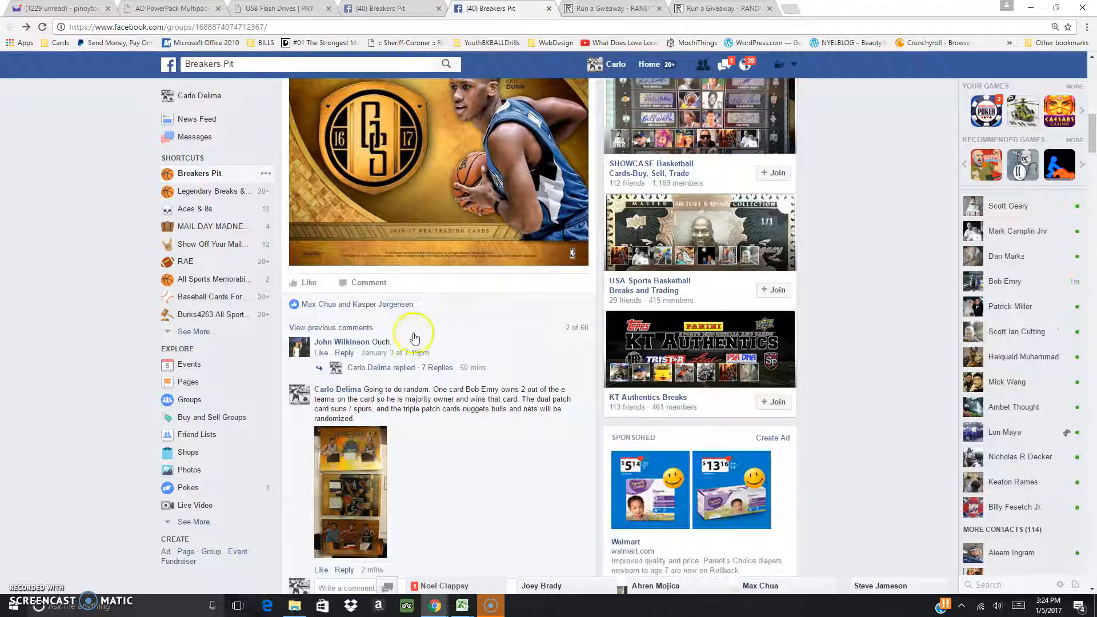
pyautogui.scroll(-3)
pyautogui.write('live')
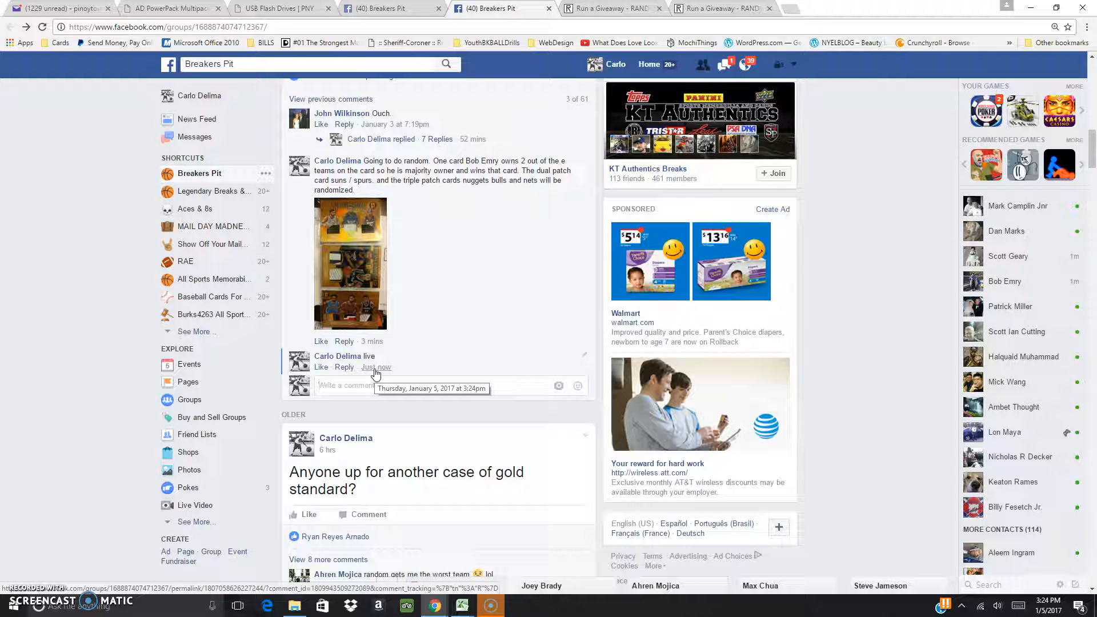
# Step: Begin the triple patch draw and advance through the rounds to the final Nets-first result
pyautogui.click(610, 8)
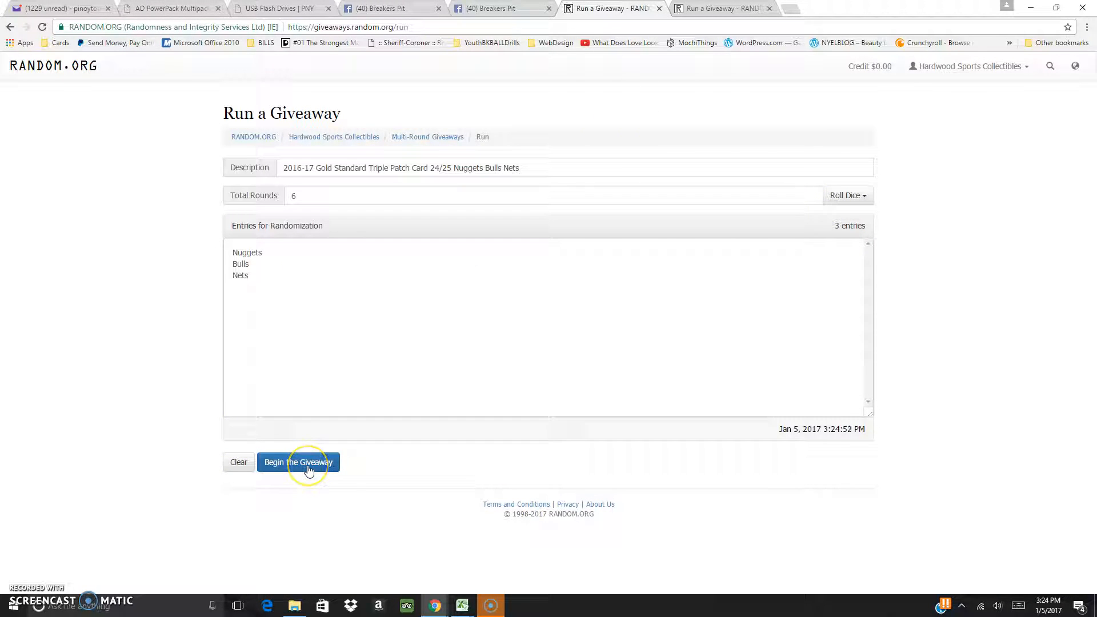
pyautogui.click(299, 462)
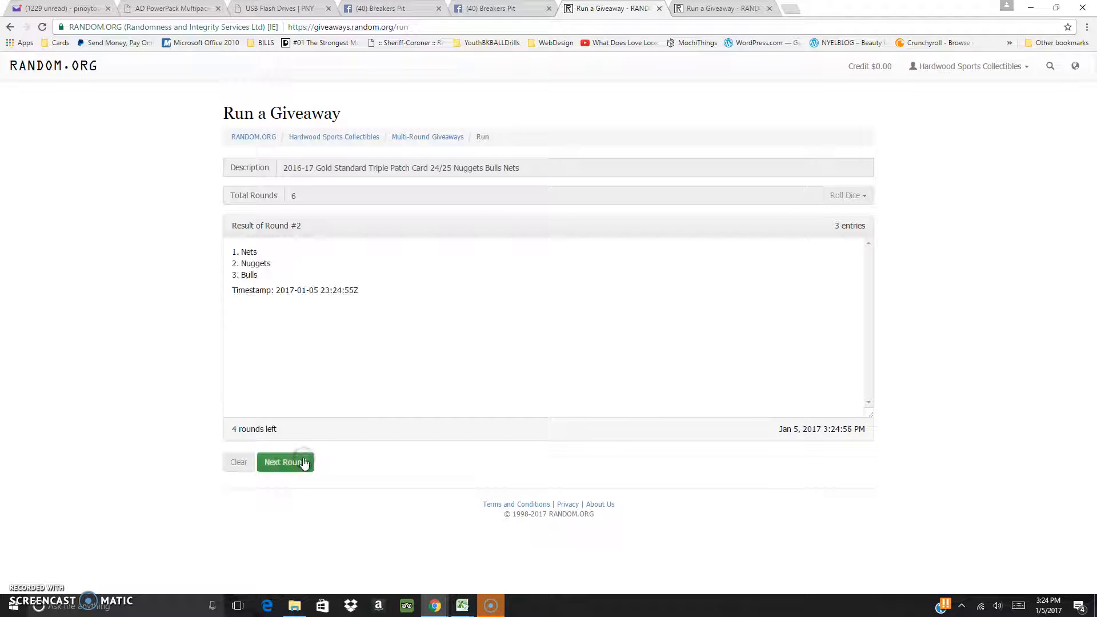
pyautogui.click(284, 462)
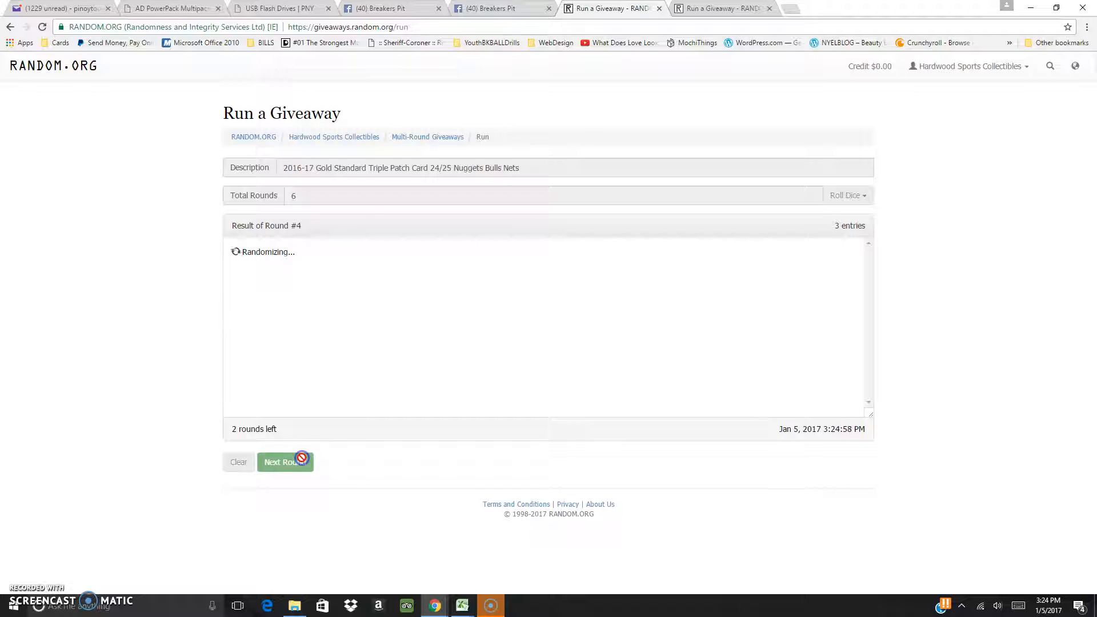
pyautogui.click(285, 462)
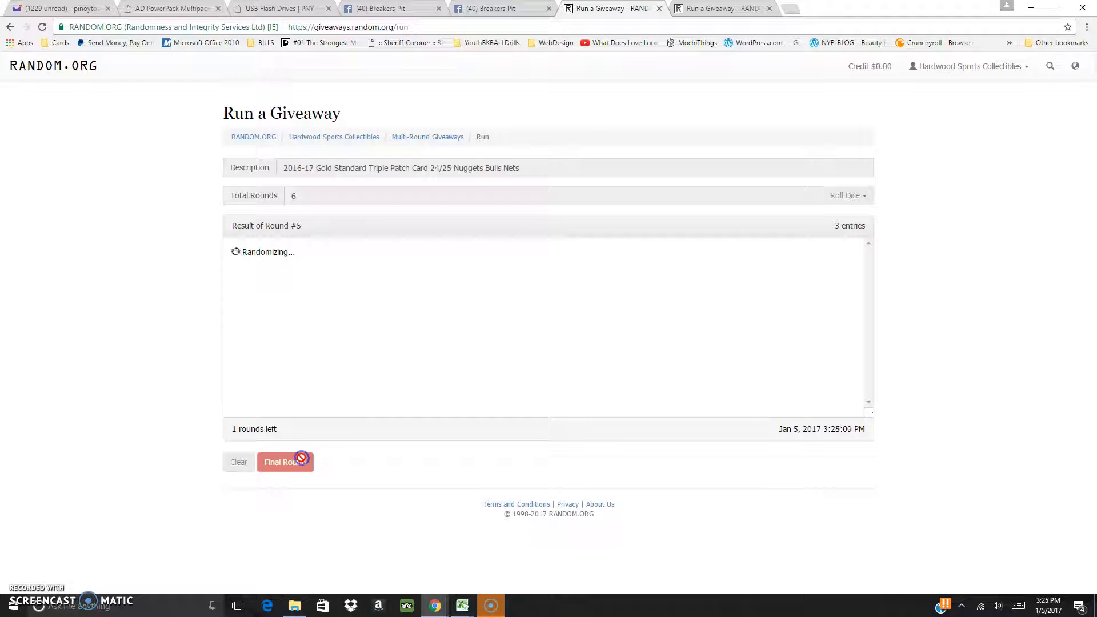
pyautogui.click(285, 462)
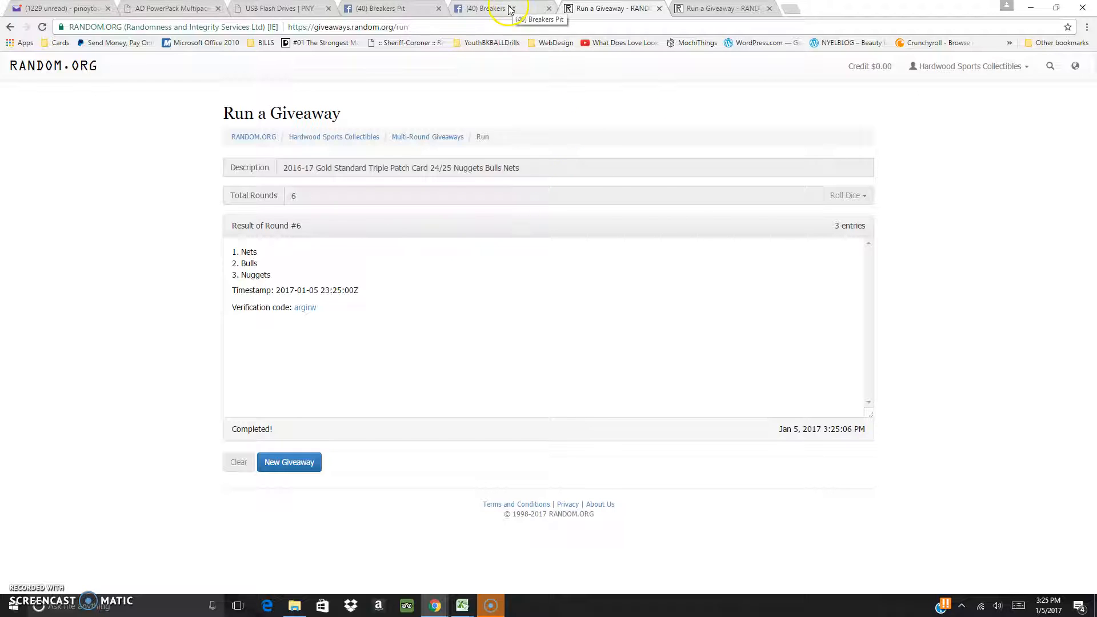
pyautogui.moveTo(304, 362)
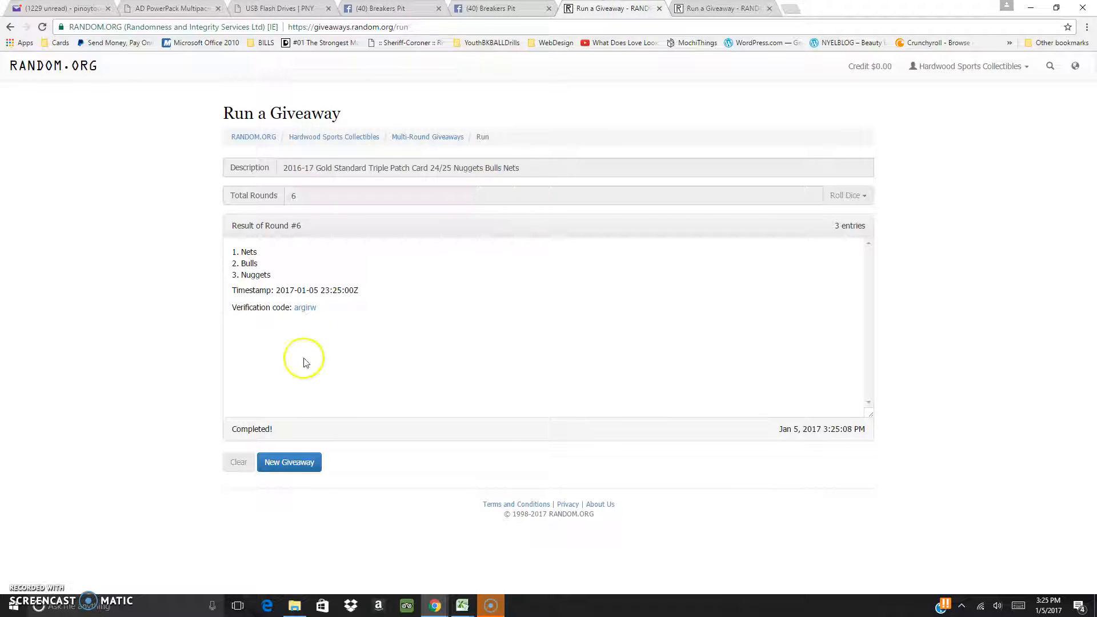
# Step: Verify the triple patch result, roll 2d6 for the dual patch rounds and begin that draw
pyautogui.click(305, 308)
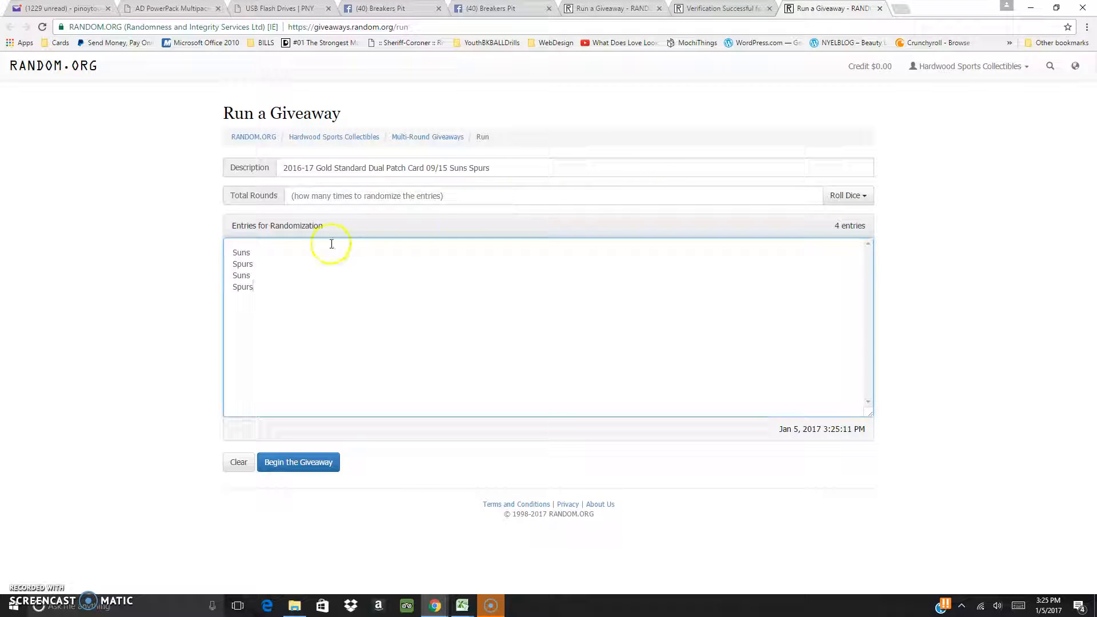
pyautogui.moveTo(652, 261)
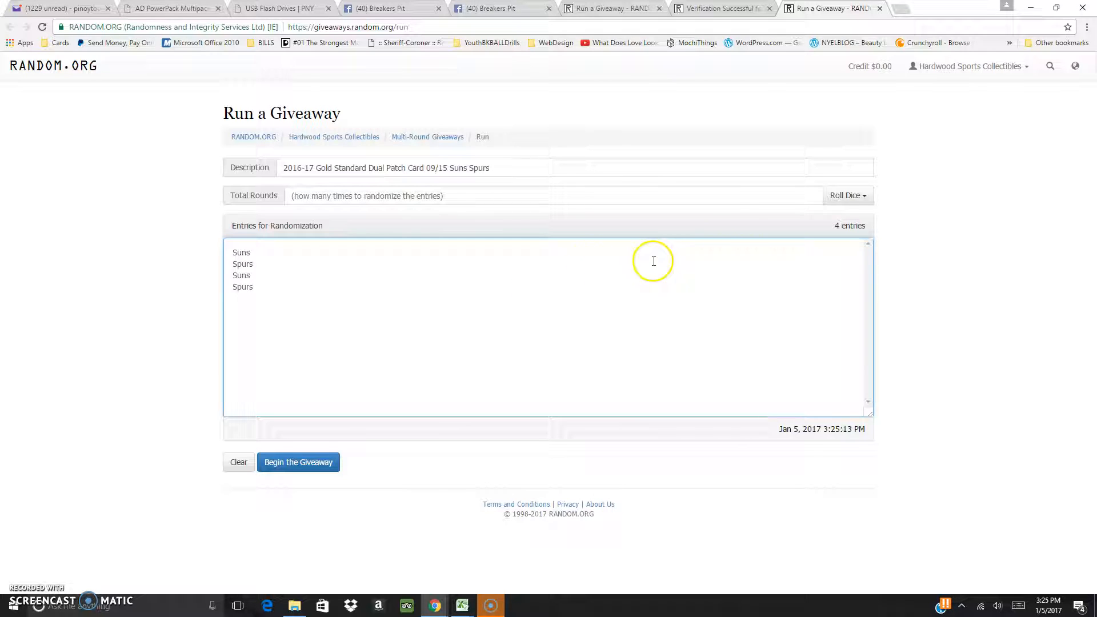
pyautogui.click(848, 196)
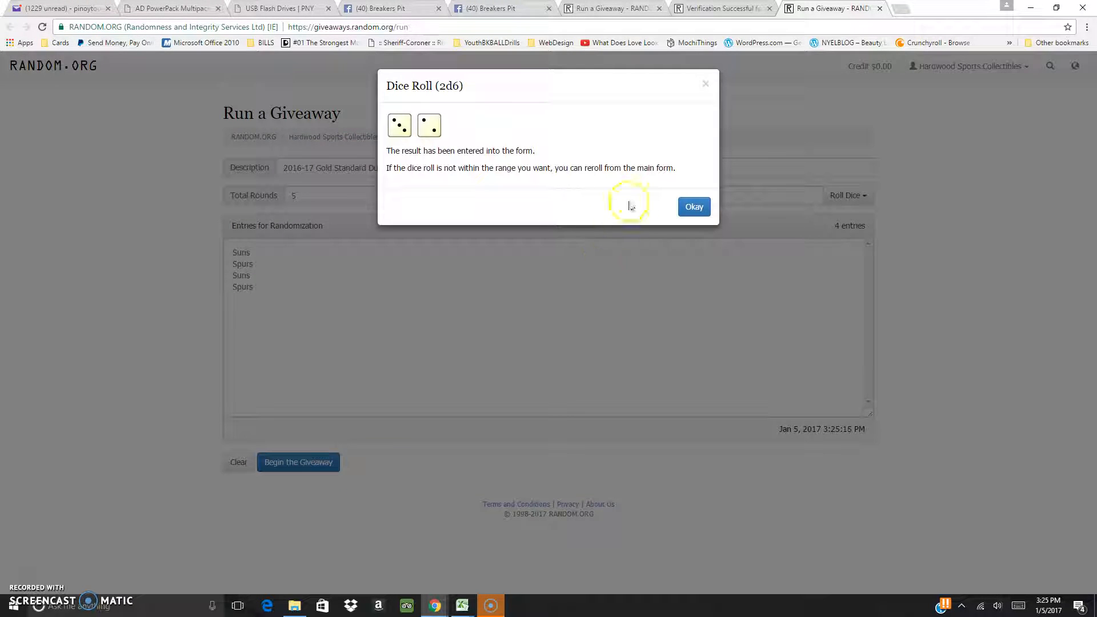
pyautogui.click(693, 207)
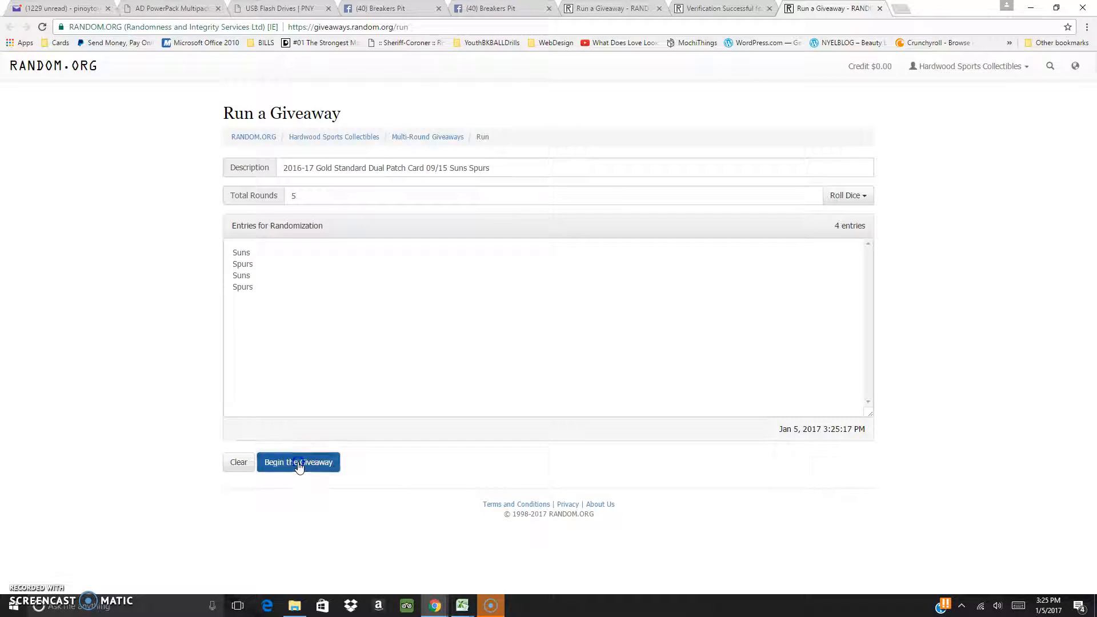
pyautogui.click(298, 461)
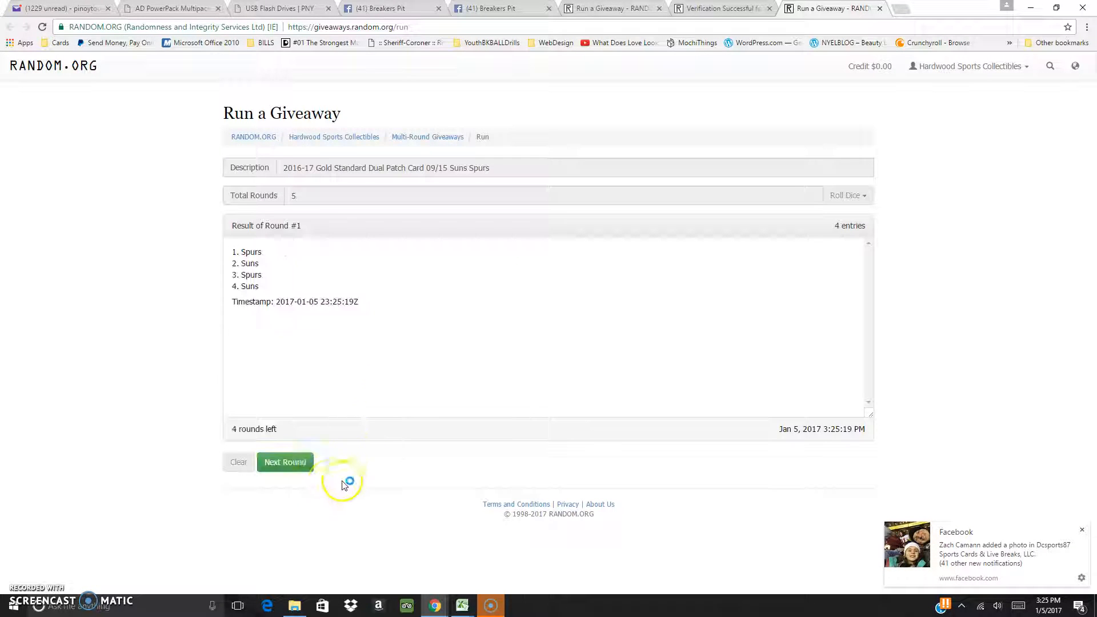
# Step: Advance the dual patch draw to its Spurs-first result and verify code okccpm
pyautogui.click(285, 462)
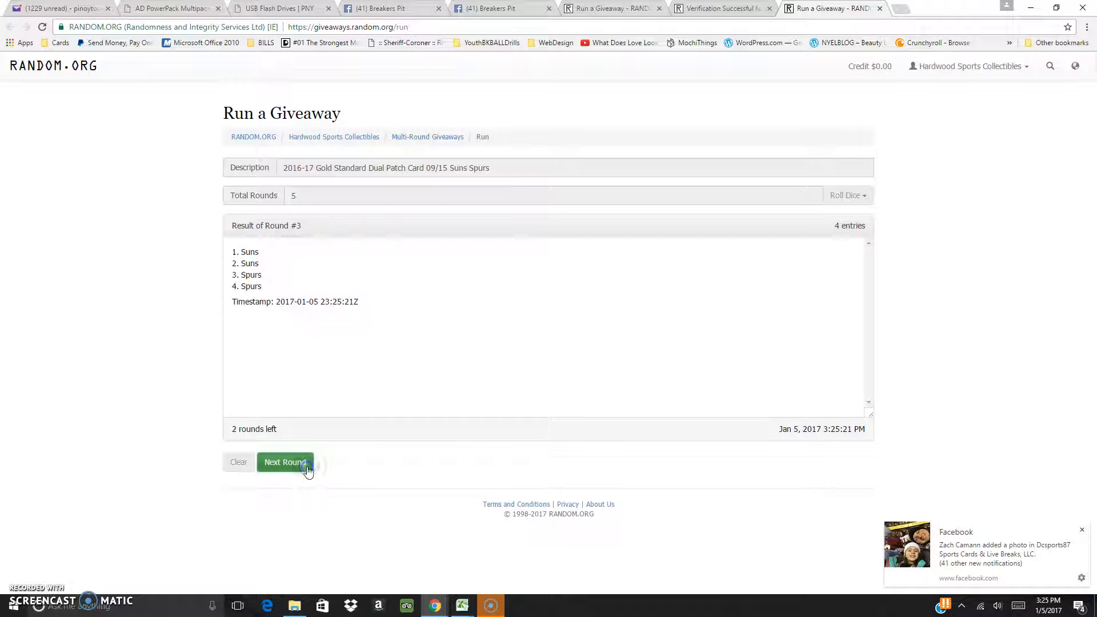
pyautogui.click(285, 462)
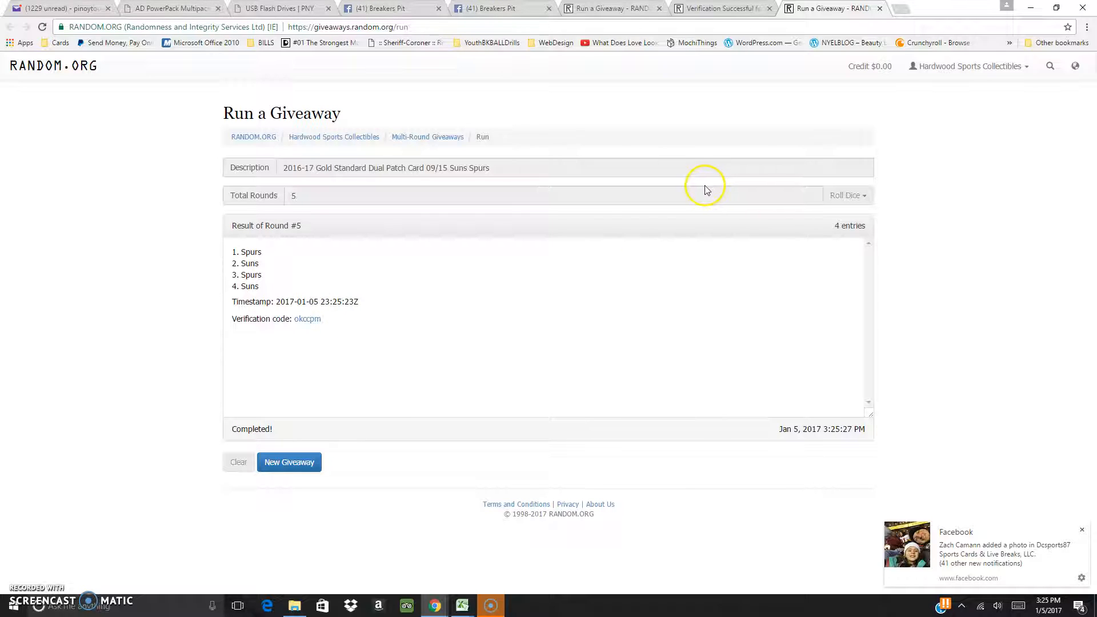
pyautogui.moveTo(703, 184)
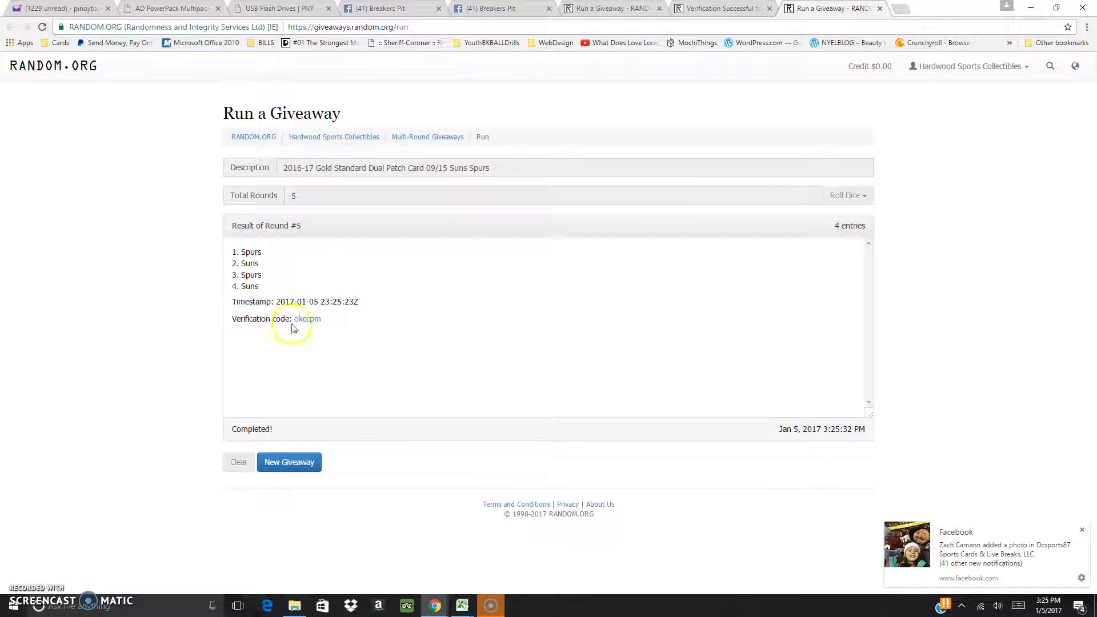
pyautogui.click(306, 318)
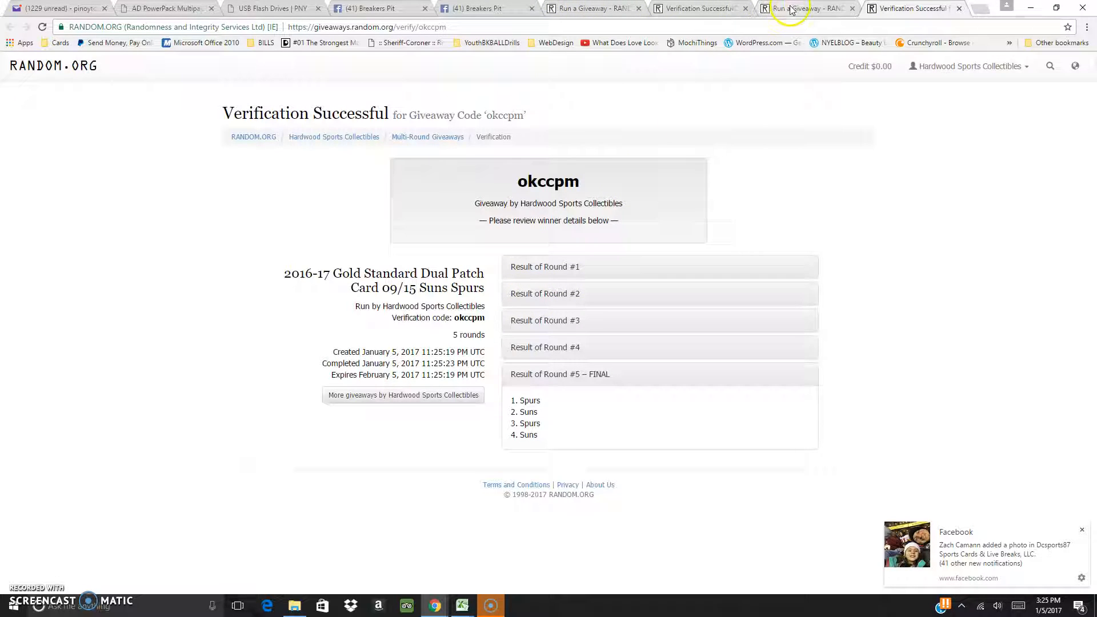
# Step: Return to the completed triple patch result, then to the Breakers Pit group page
pyautogui.click(696, 8)
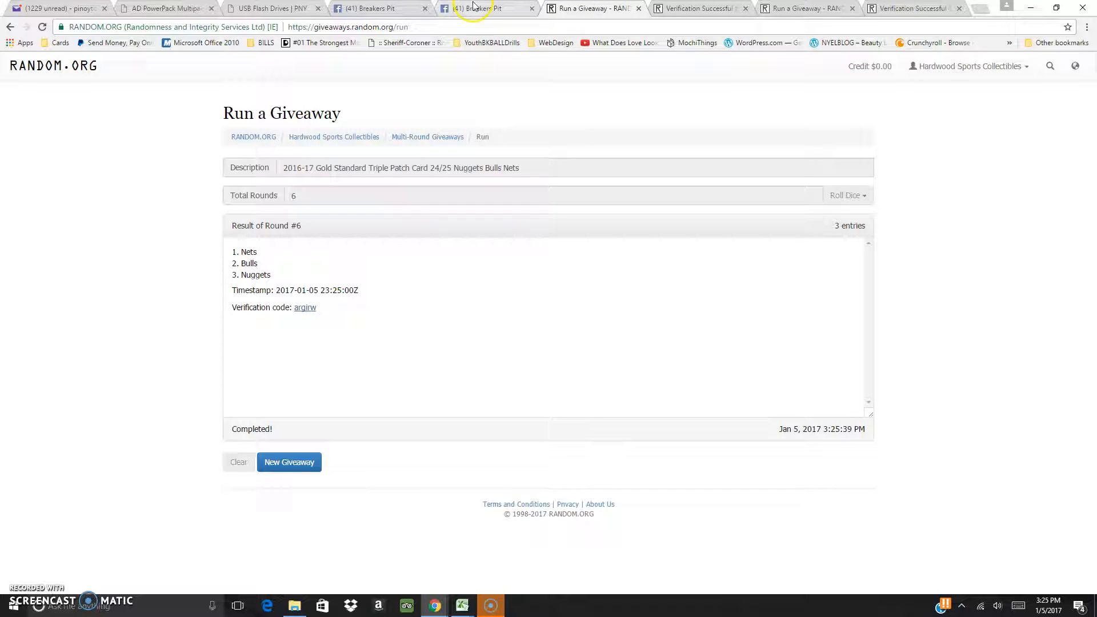
pyautogui.click(475, 8)
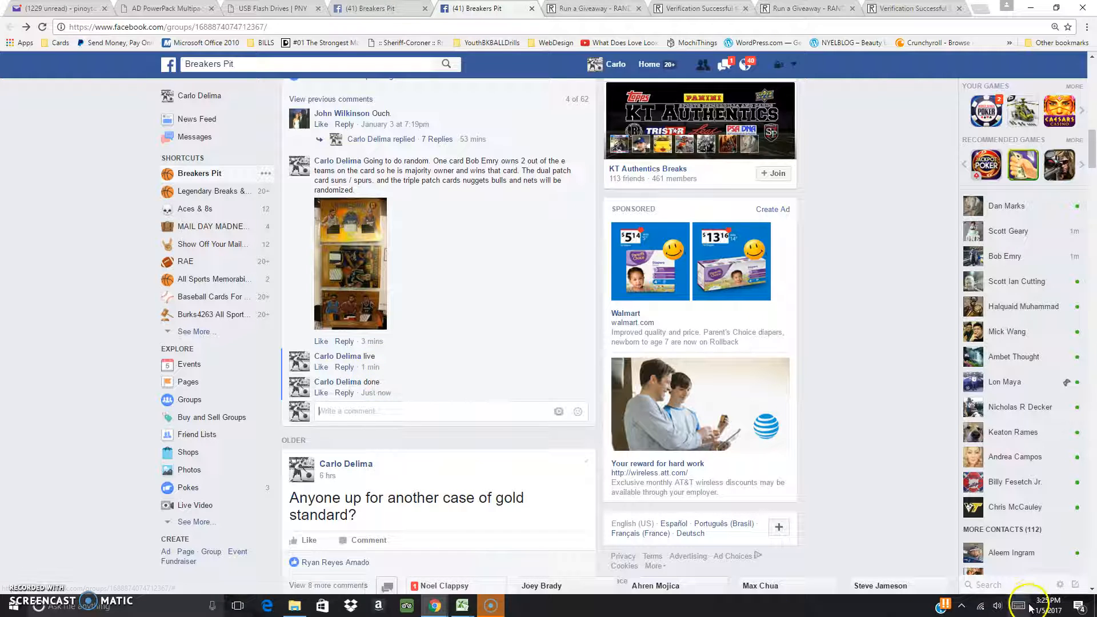
# Step: Check the current date and time, January 5, 2017 at 3:25 PM
pyautogui.click(1042, 604)
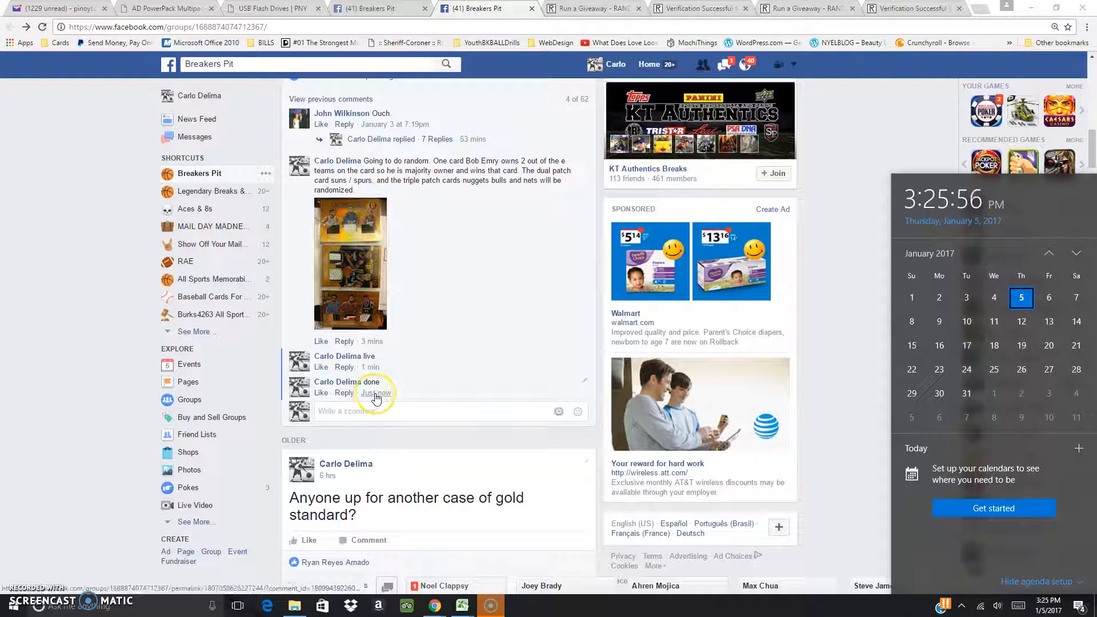
pyautogui.moveTo(377, 392)
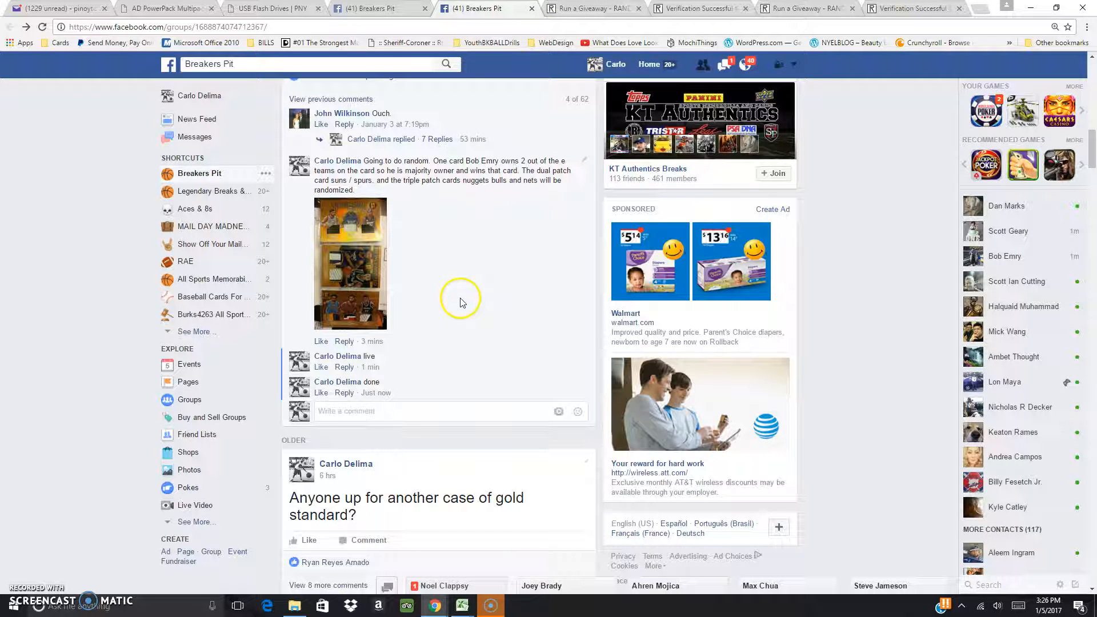
pyautogui.moveTo(407, 291)
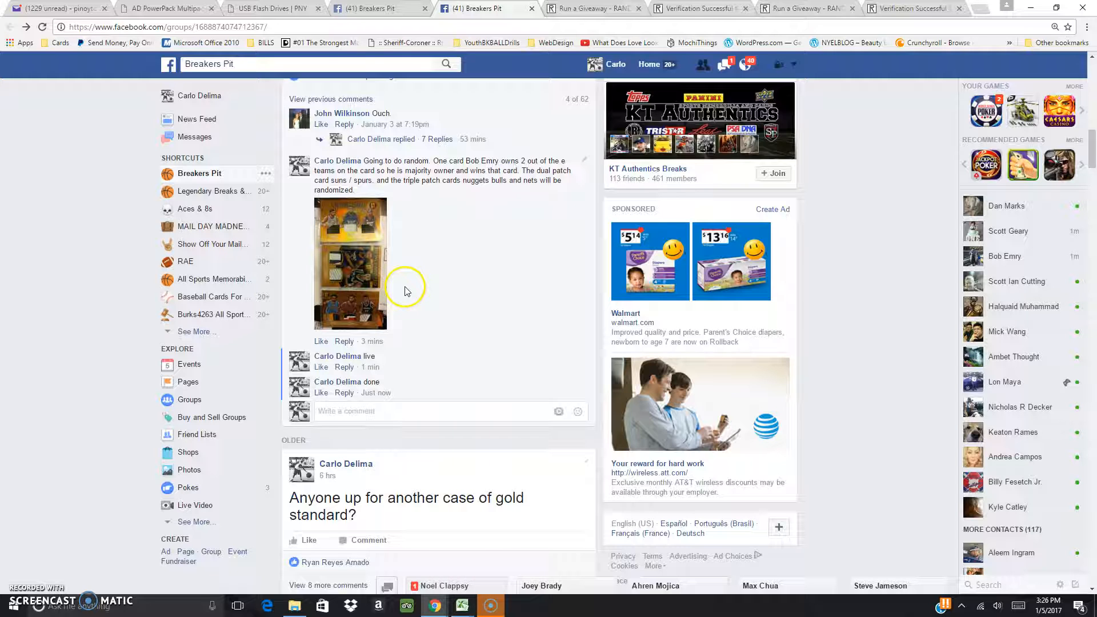